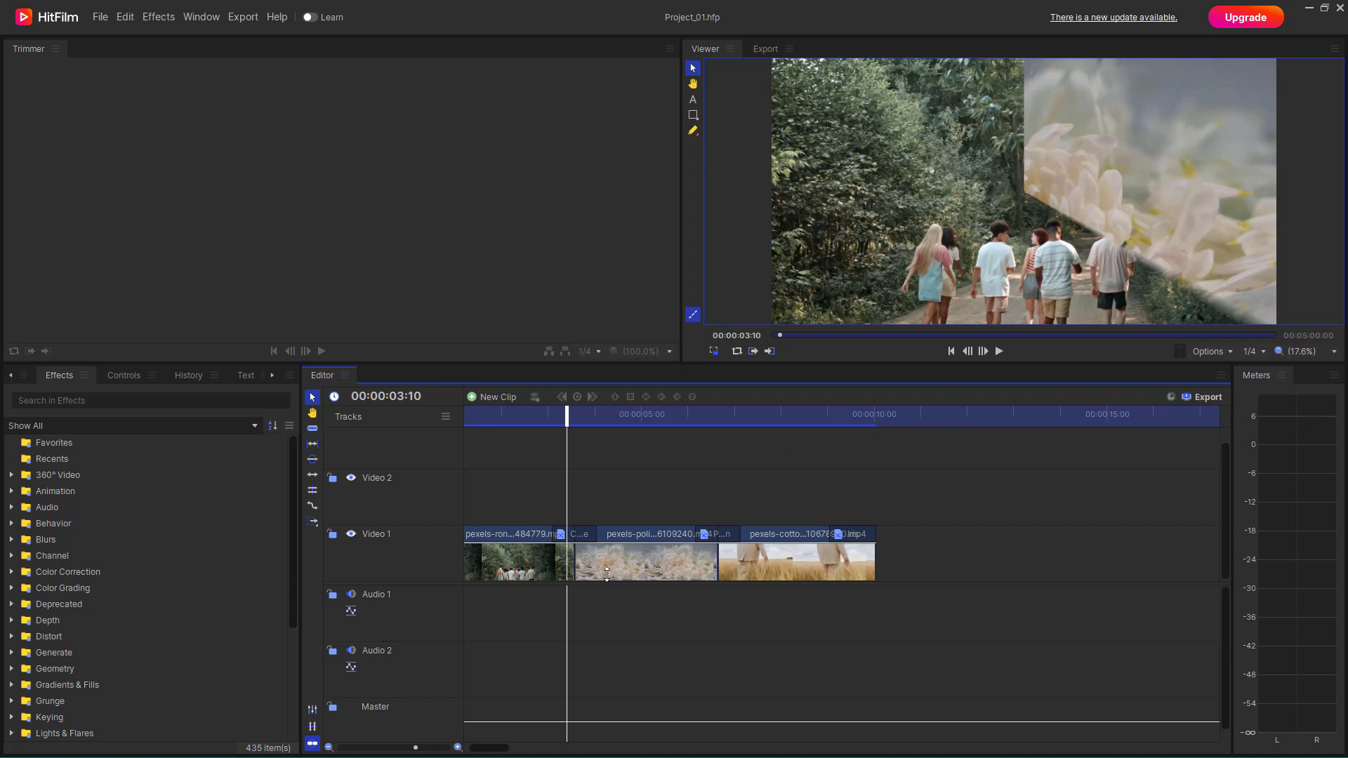
mouse_move(774, 546)
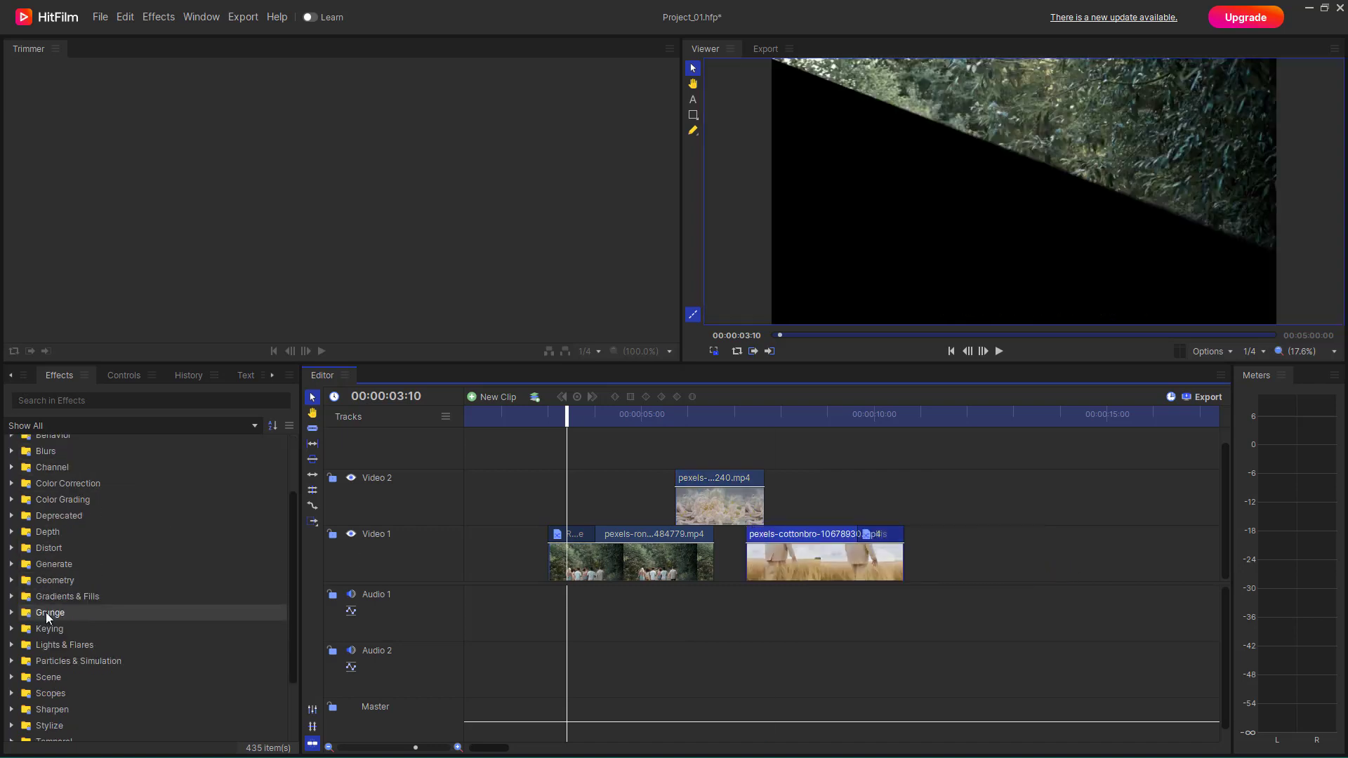
Apply the Fade to Color transition from Transitions - Video to the forest clip's end
scroll("down", 3)
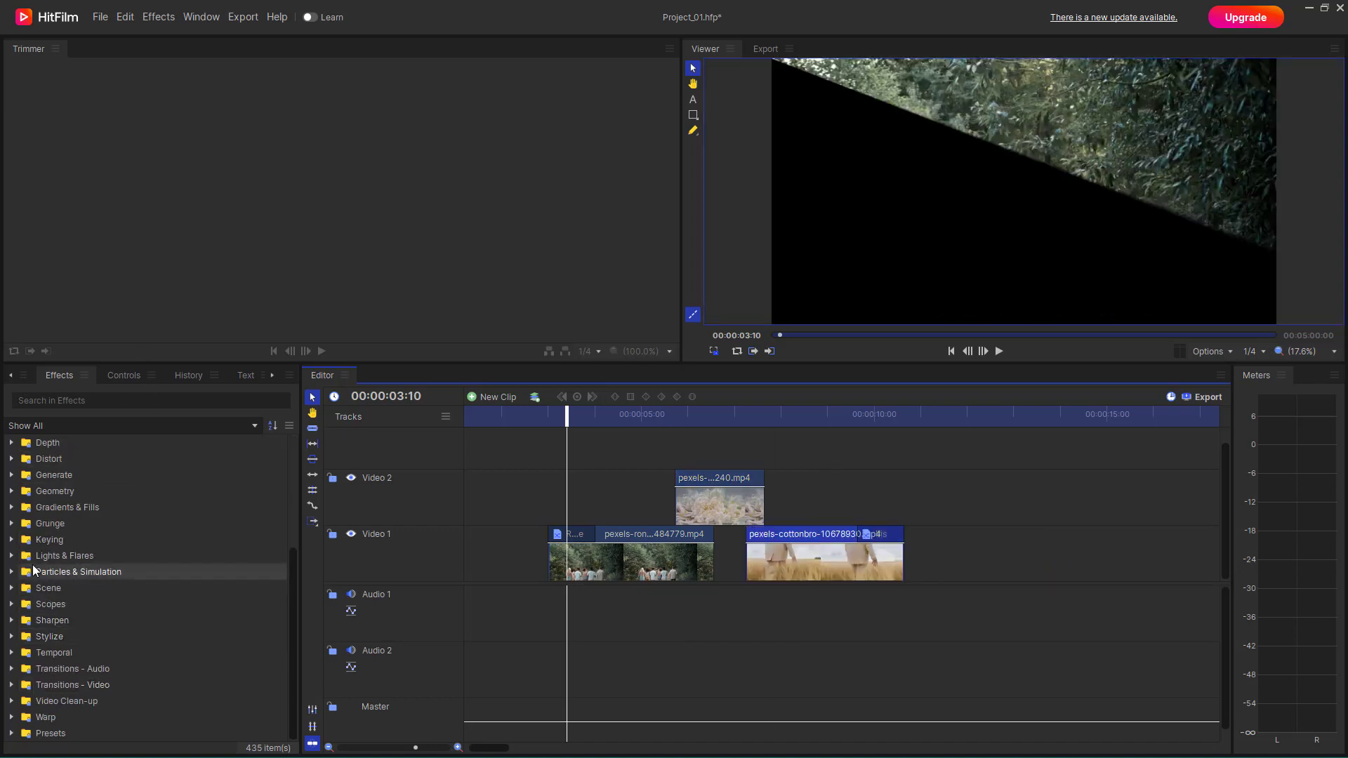
left_click(72, 685)
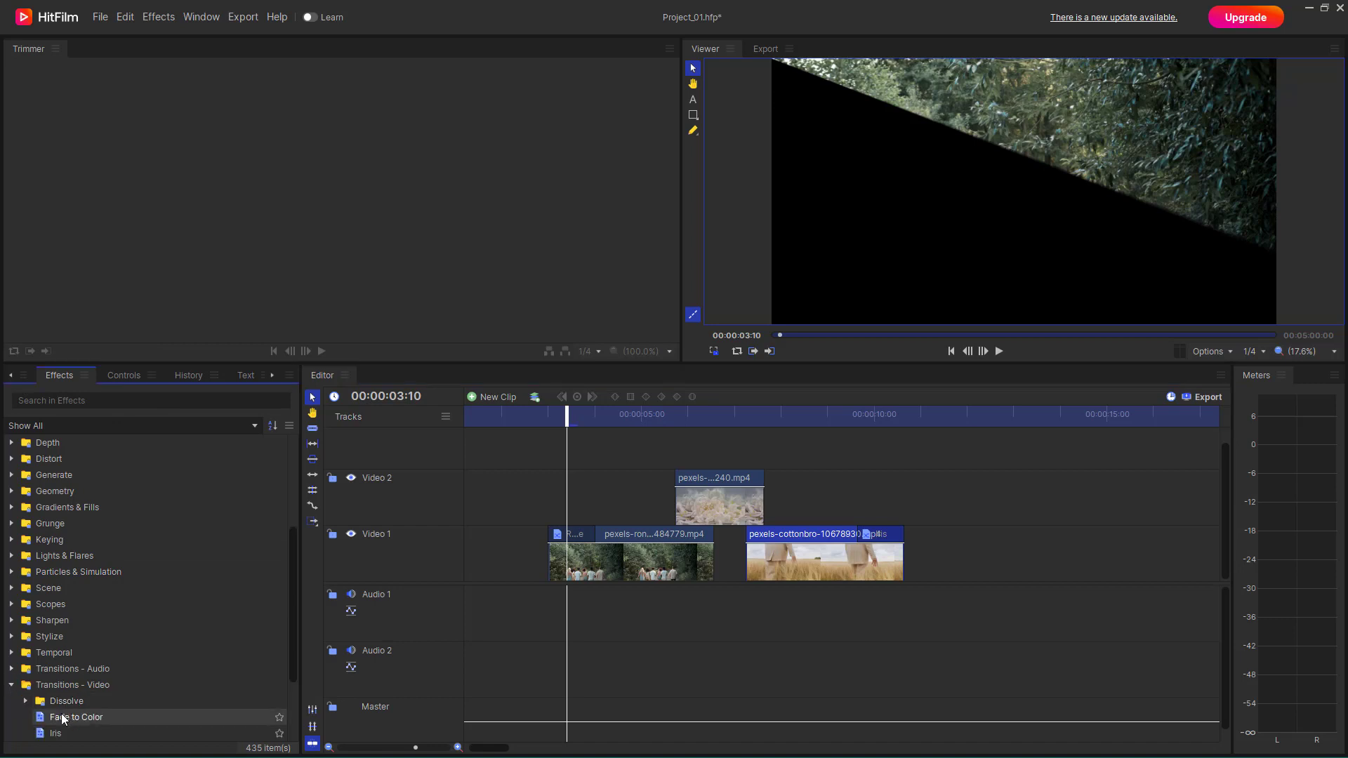
left_click(76, 716)
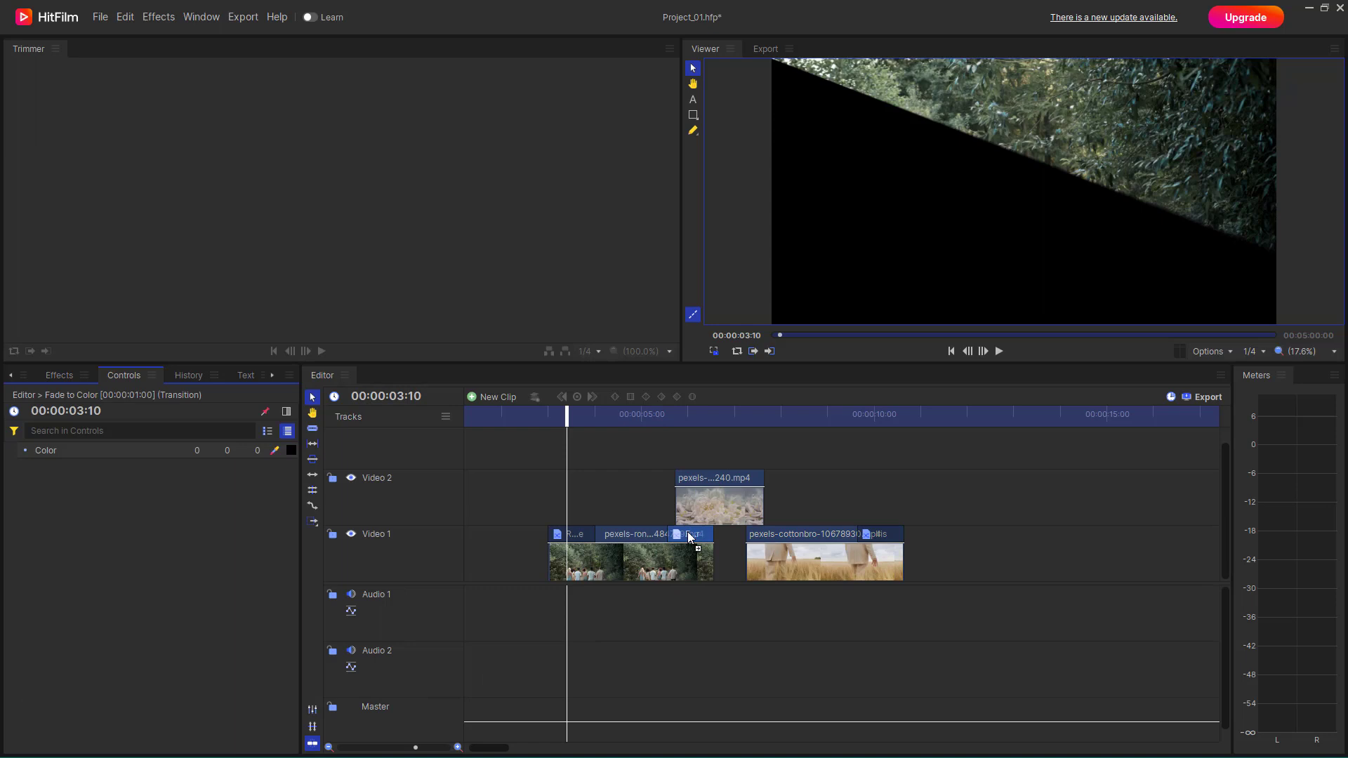
mouse_move(662, 584)
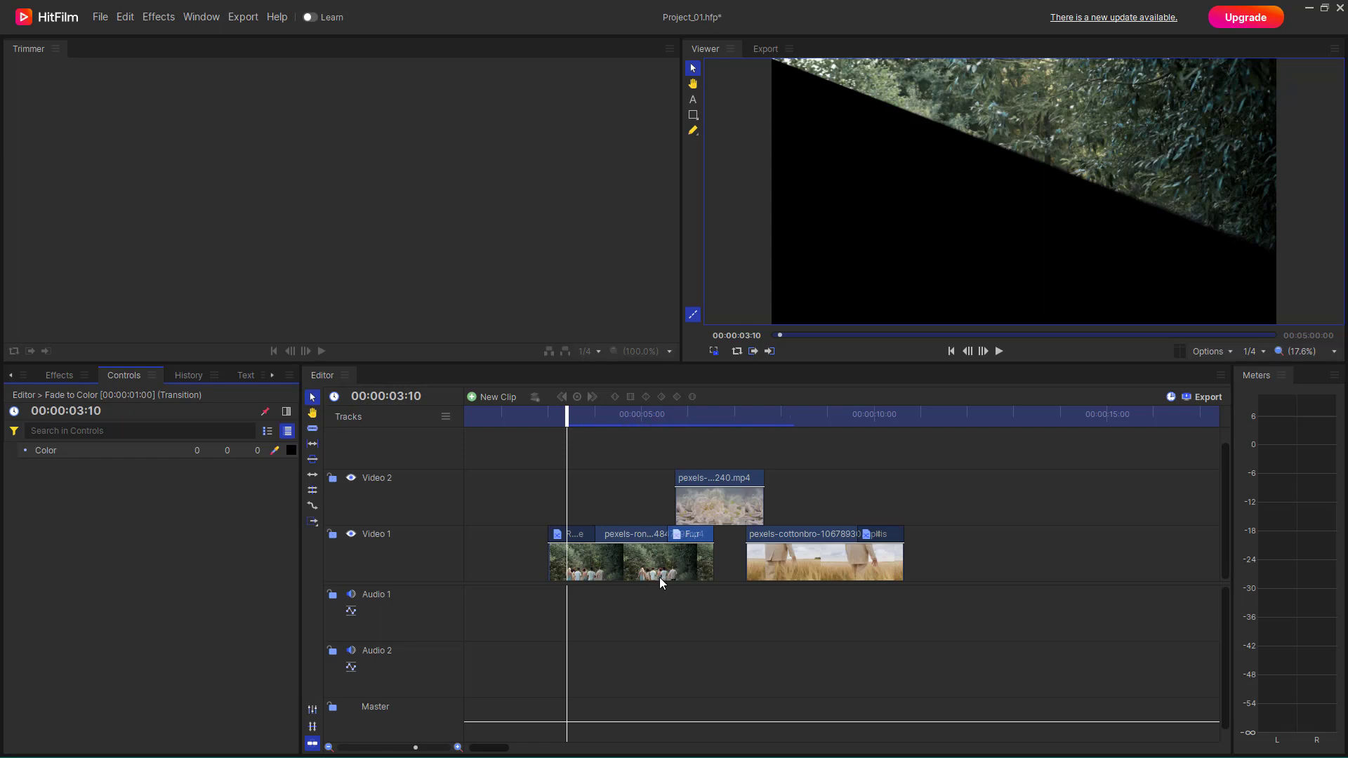
mouse_move(196, 389)
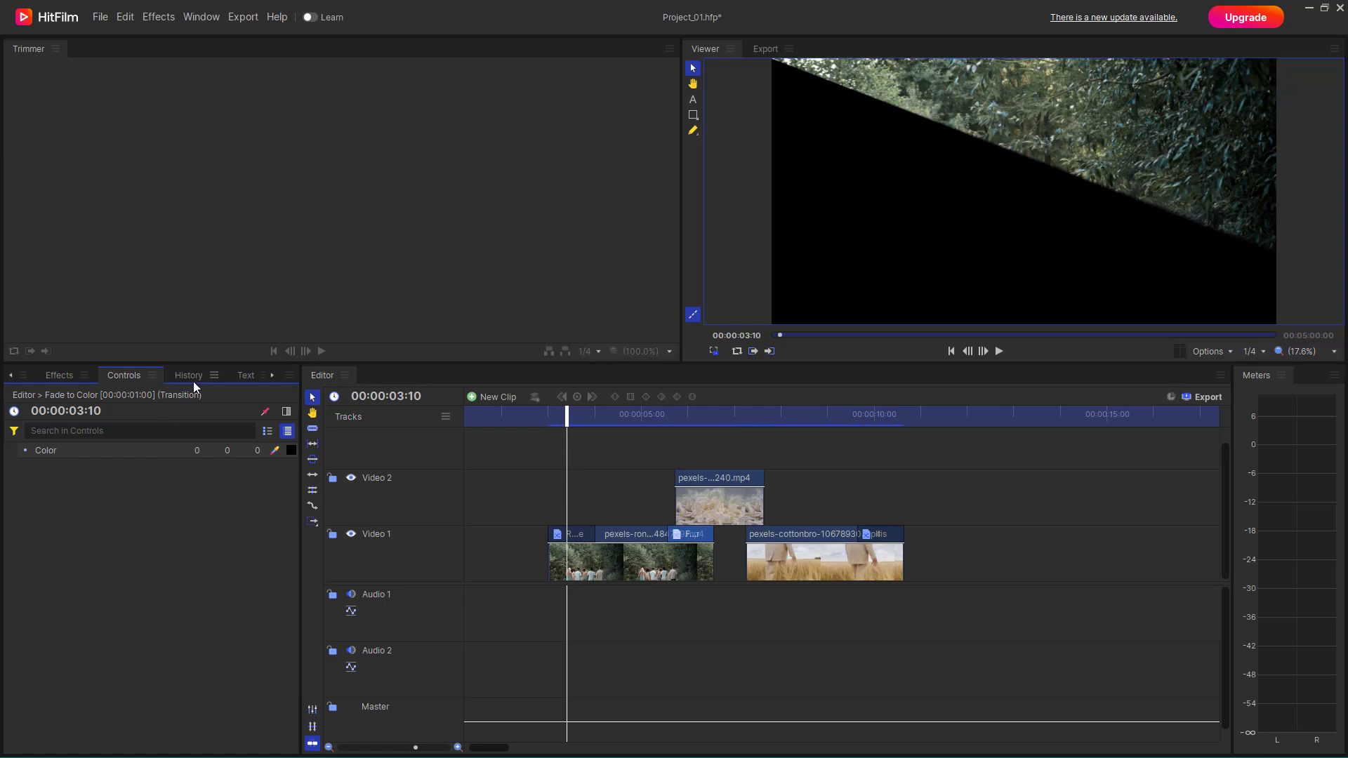
Show the History panel listing the past edits
left_click(187, 375)
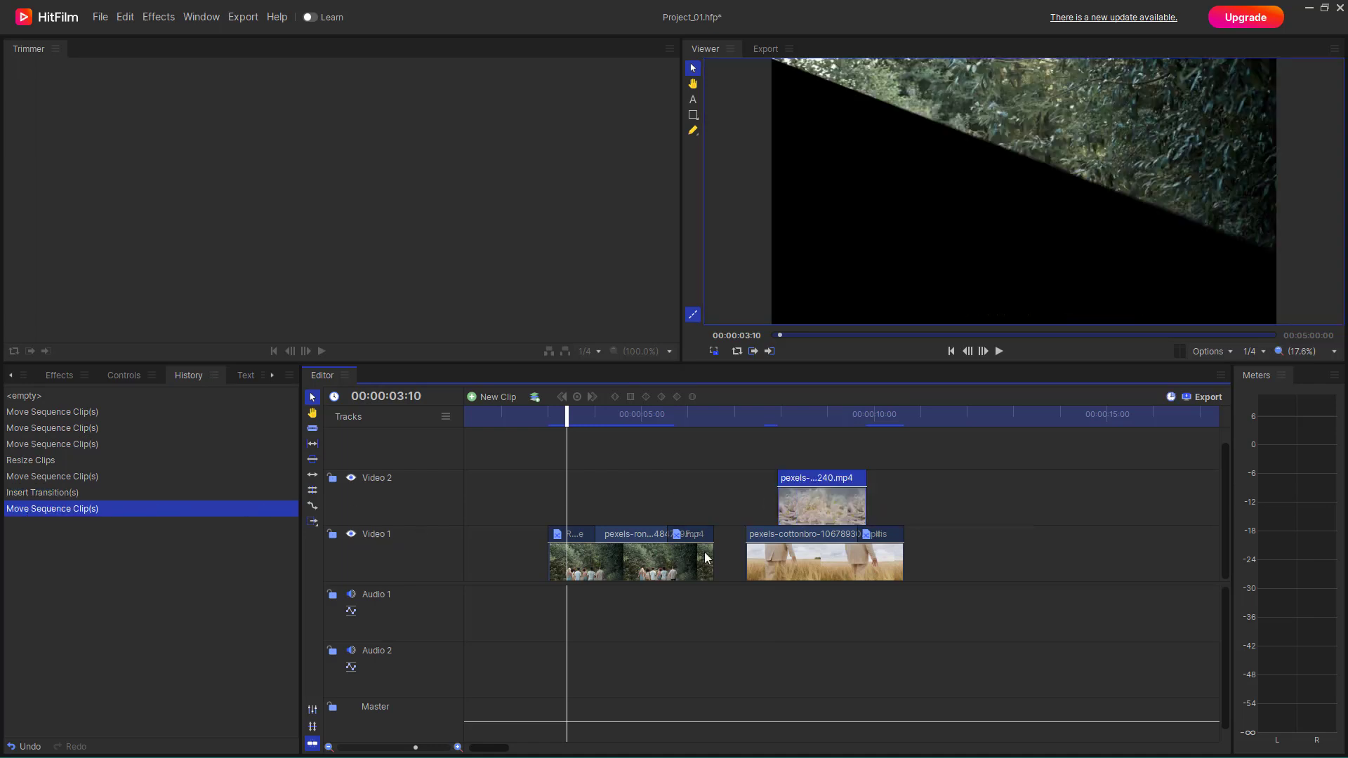
mouse_move(860, 505)
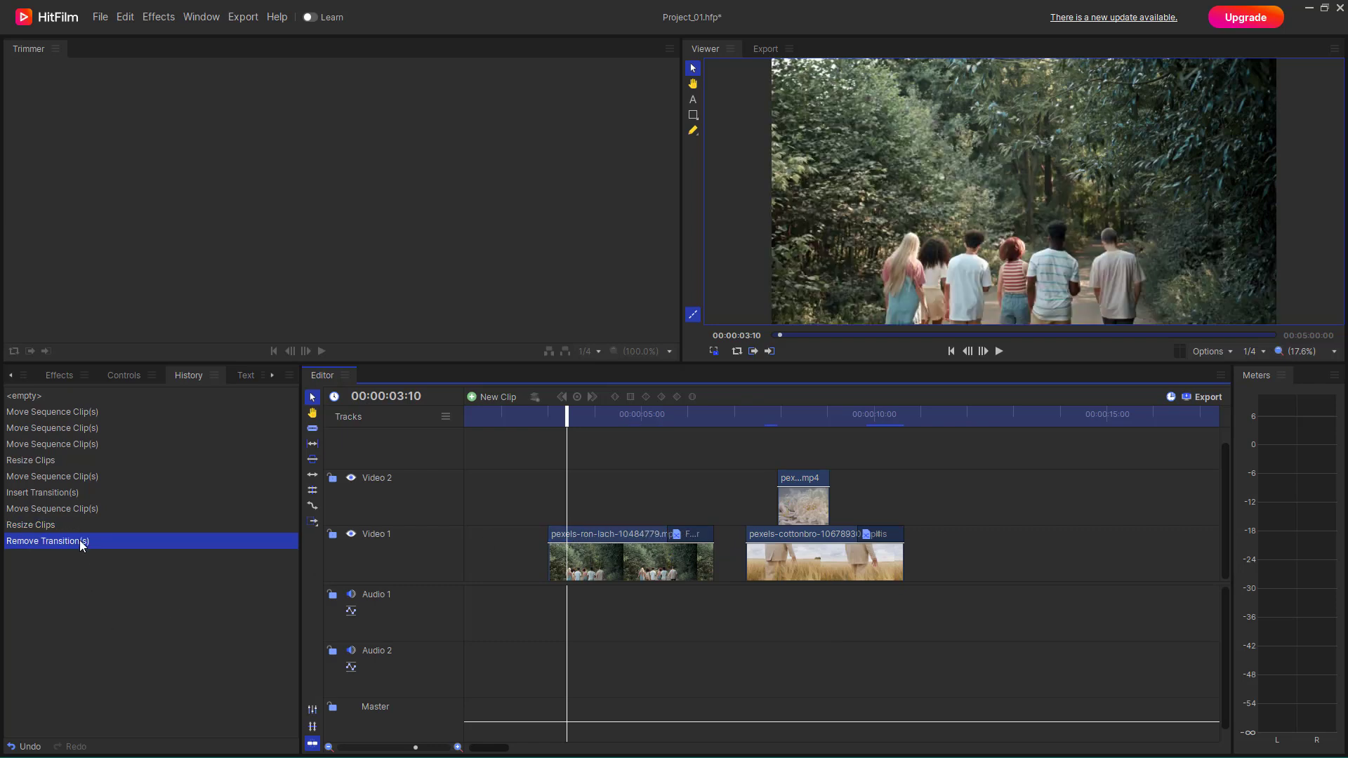
mouse_move(684, 538)
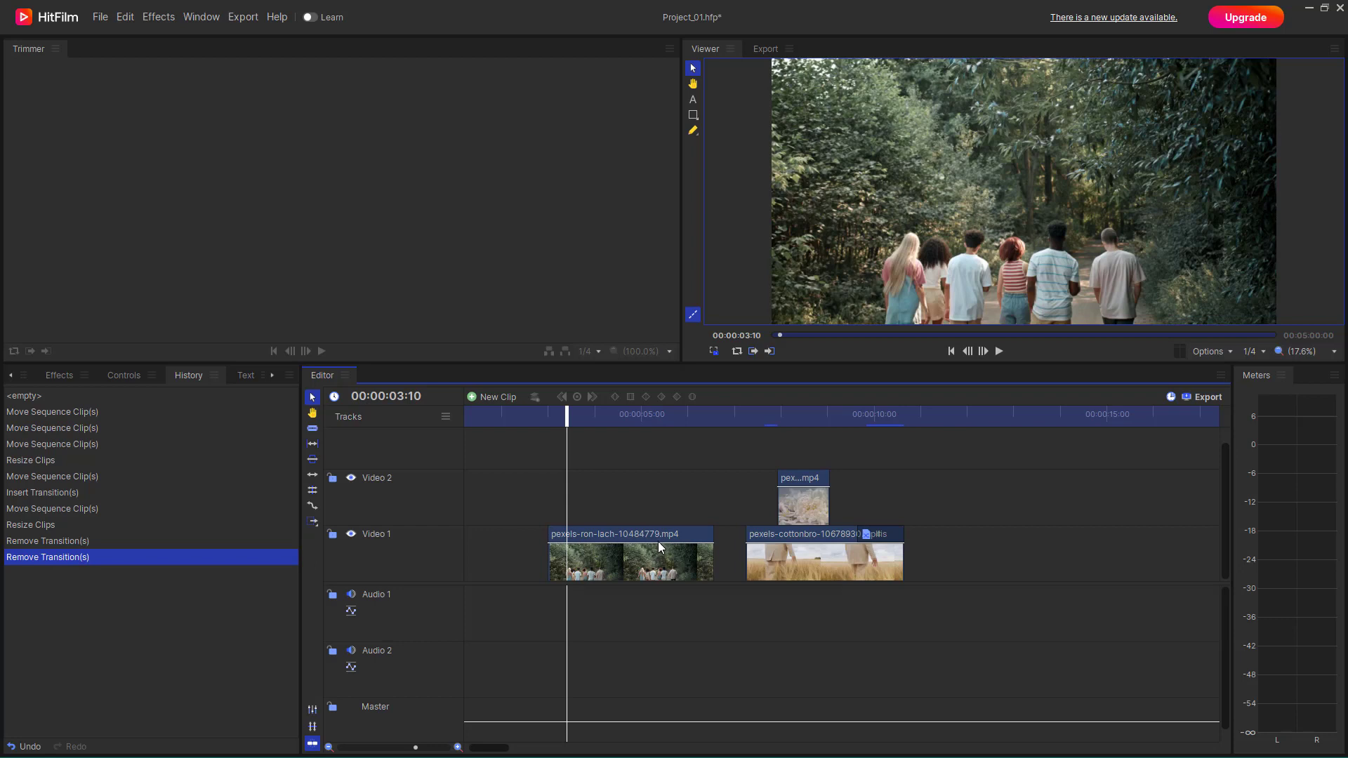
mouse_move(30, 746)
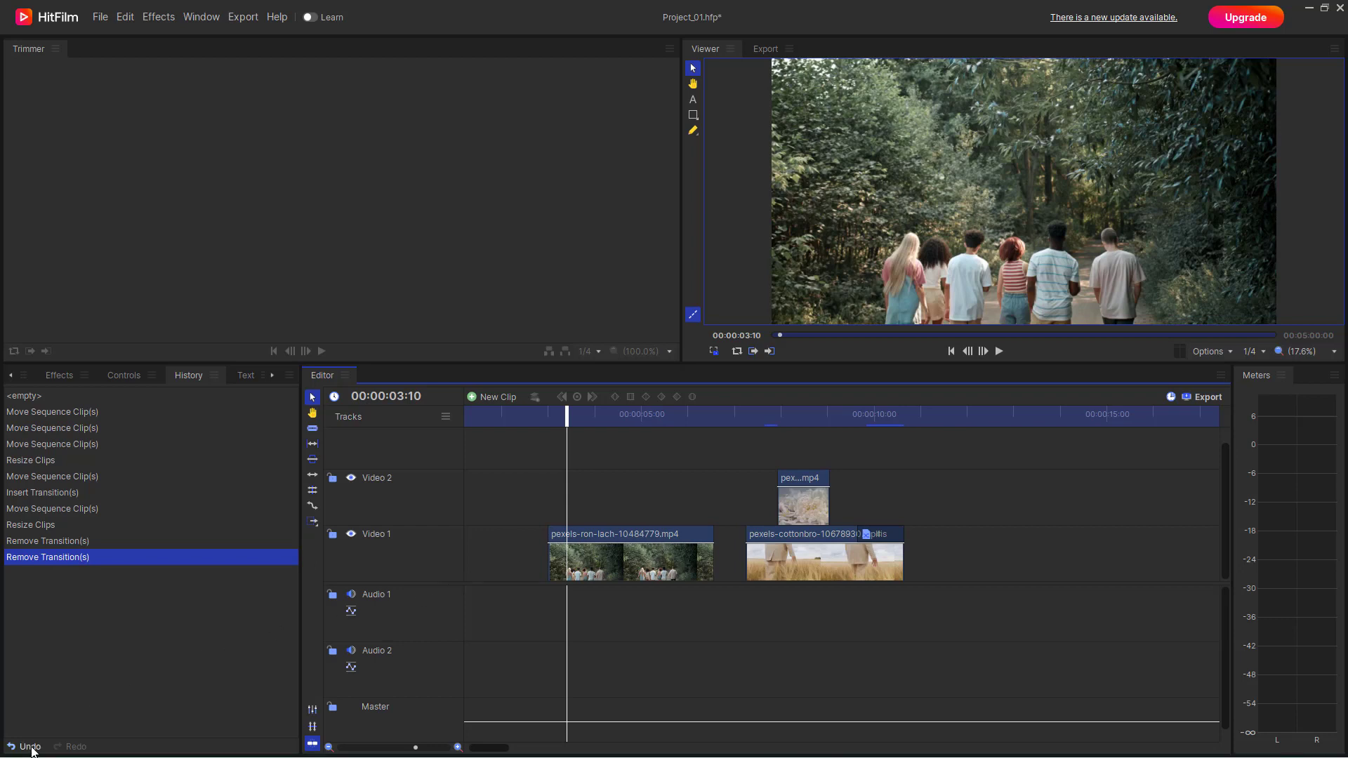
left_click(25, 746)
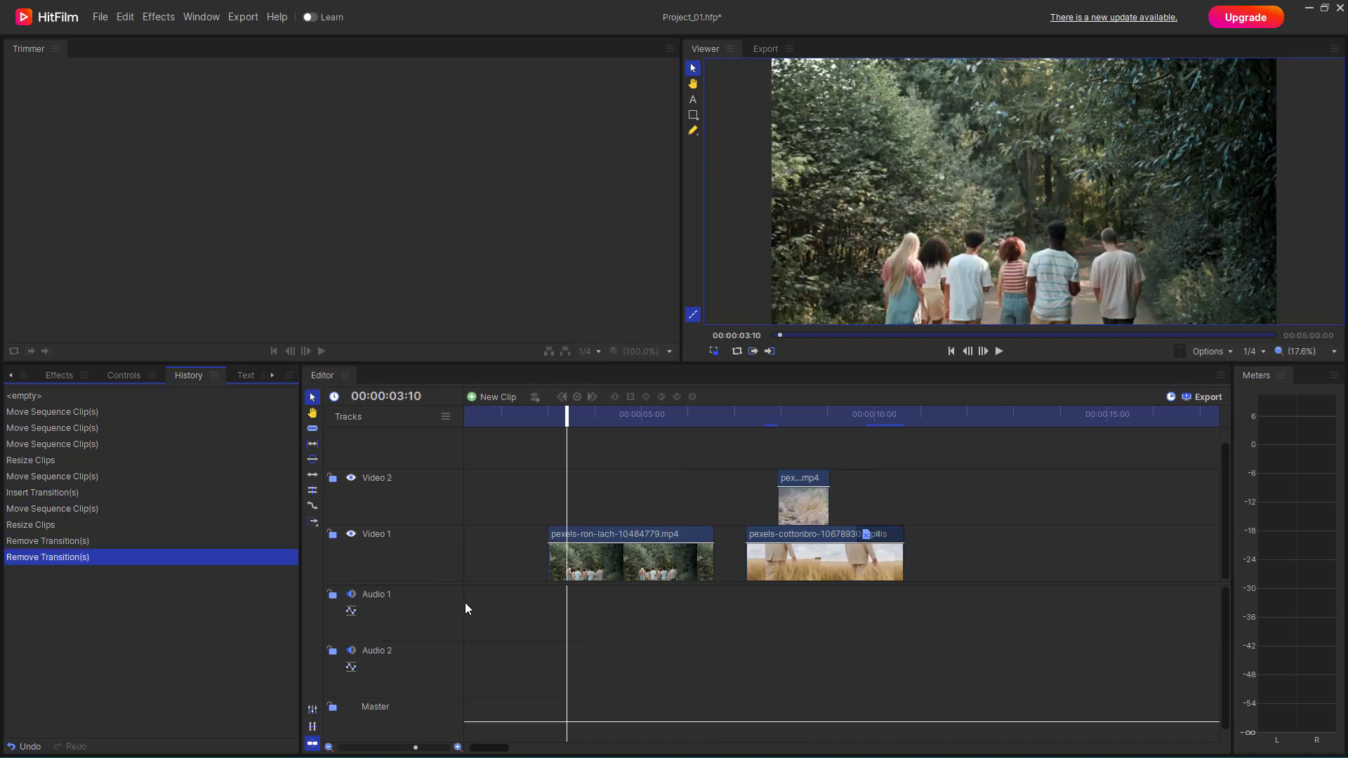
key("ctrl+z")
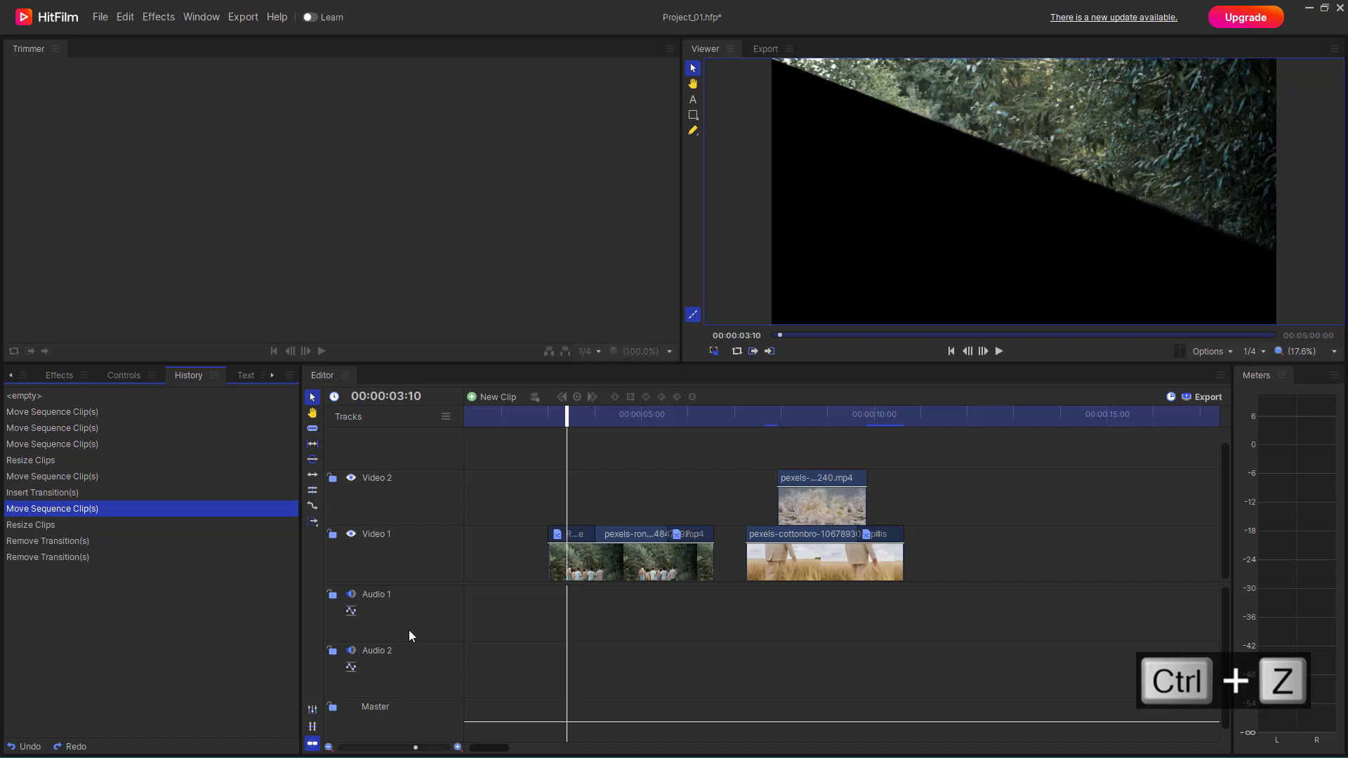
left_click(125, 17)
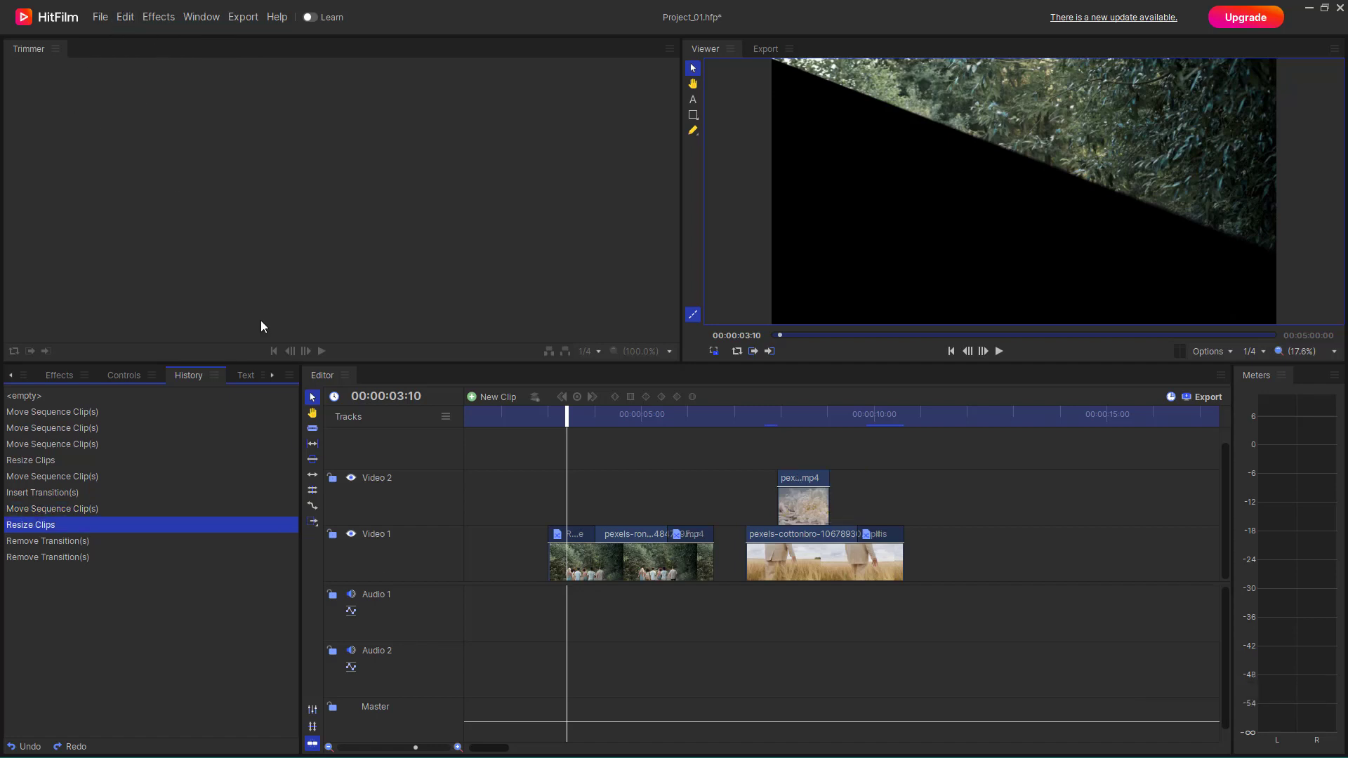
key("ctrl+y")
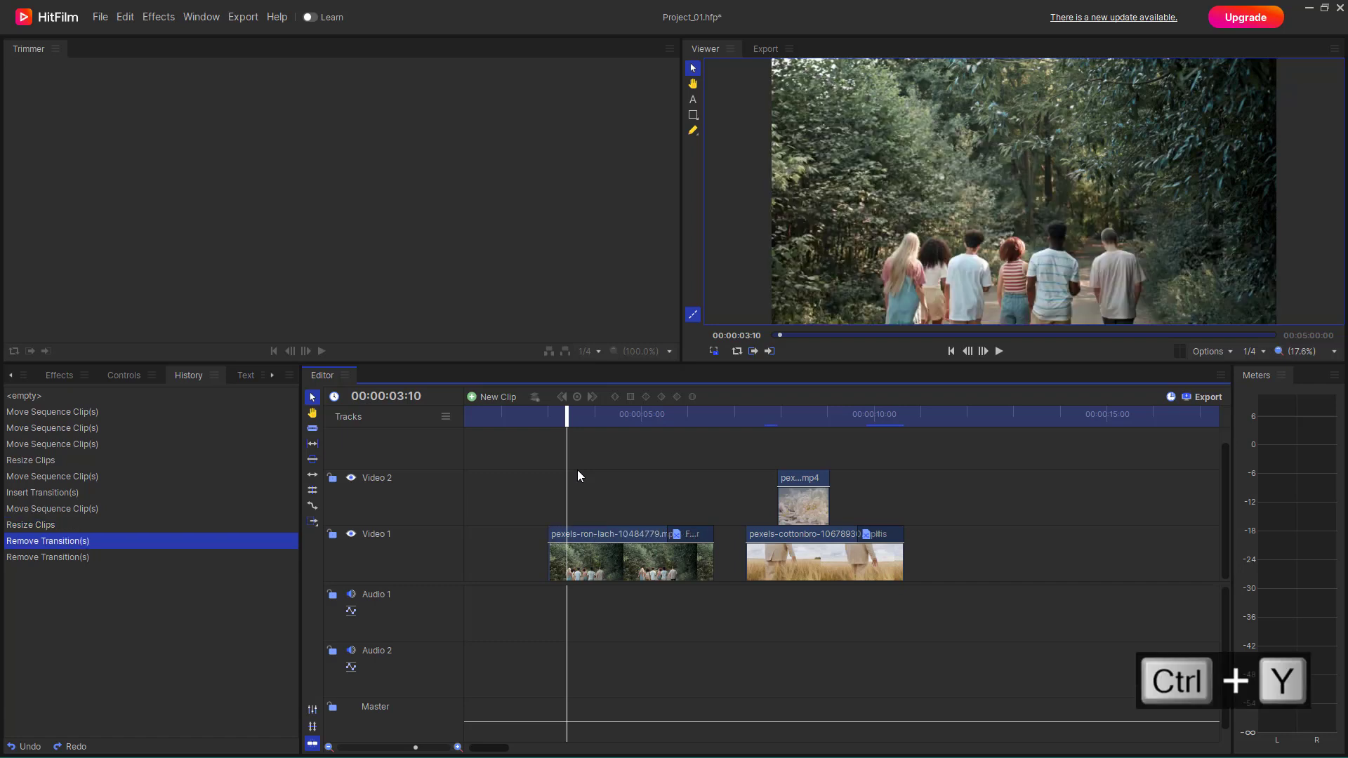
key("ctrl+y")
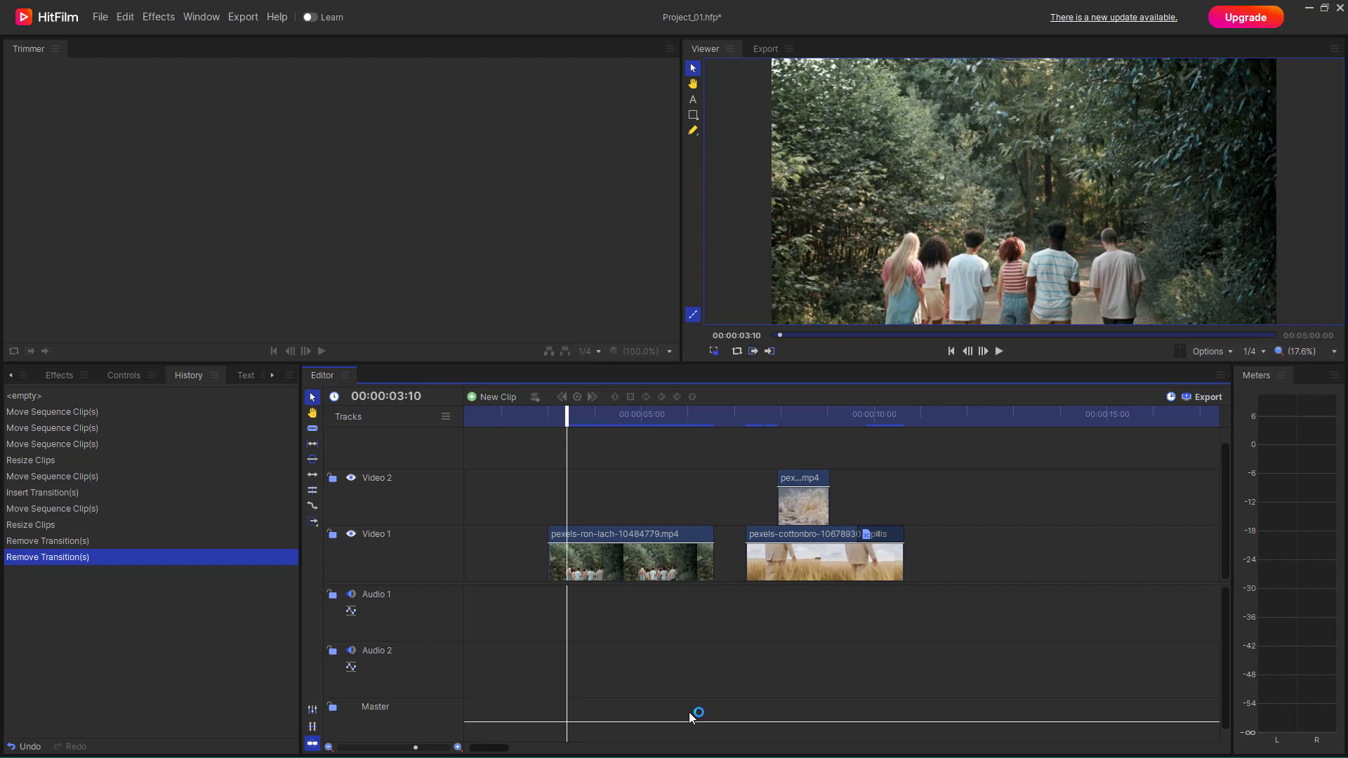
mouse_move(589, 608)
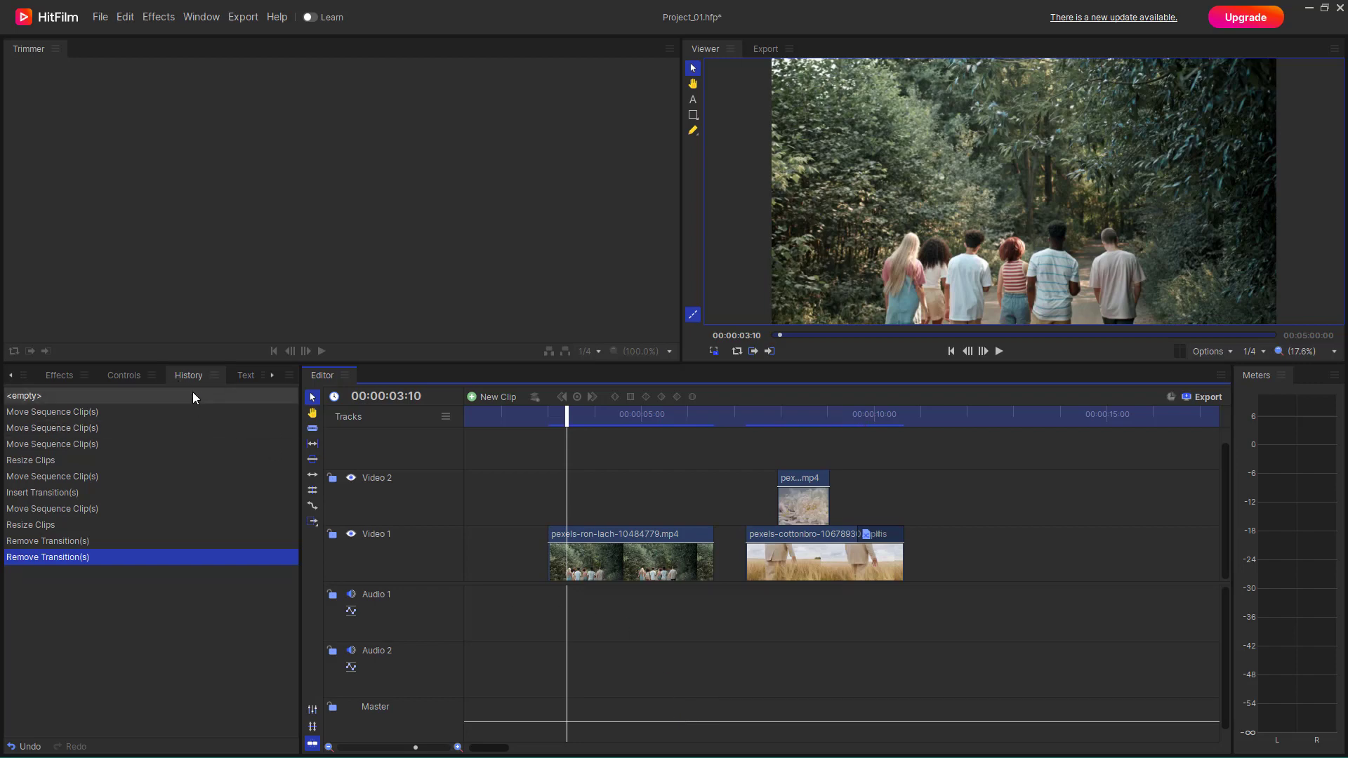
Jump back to an early entry in the History panel, rolling back the later edits
left_click(52, 427)
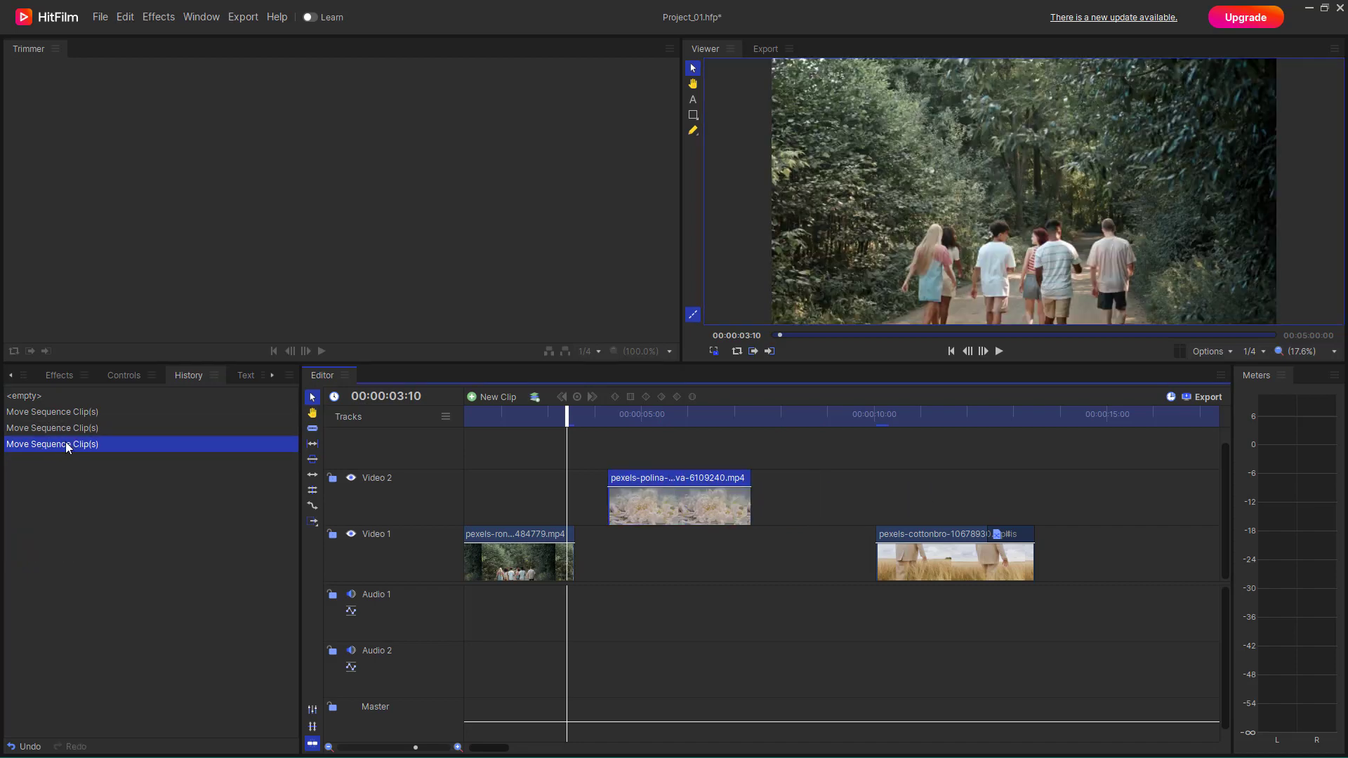
mouse_move(129, 506)
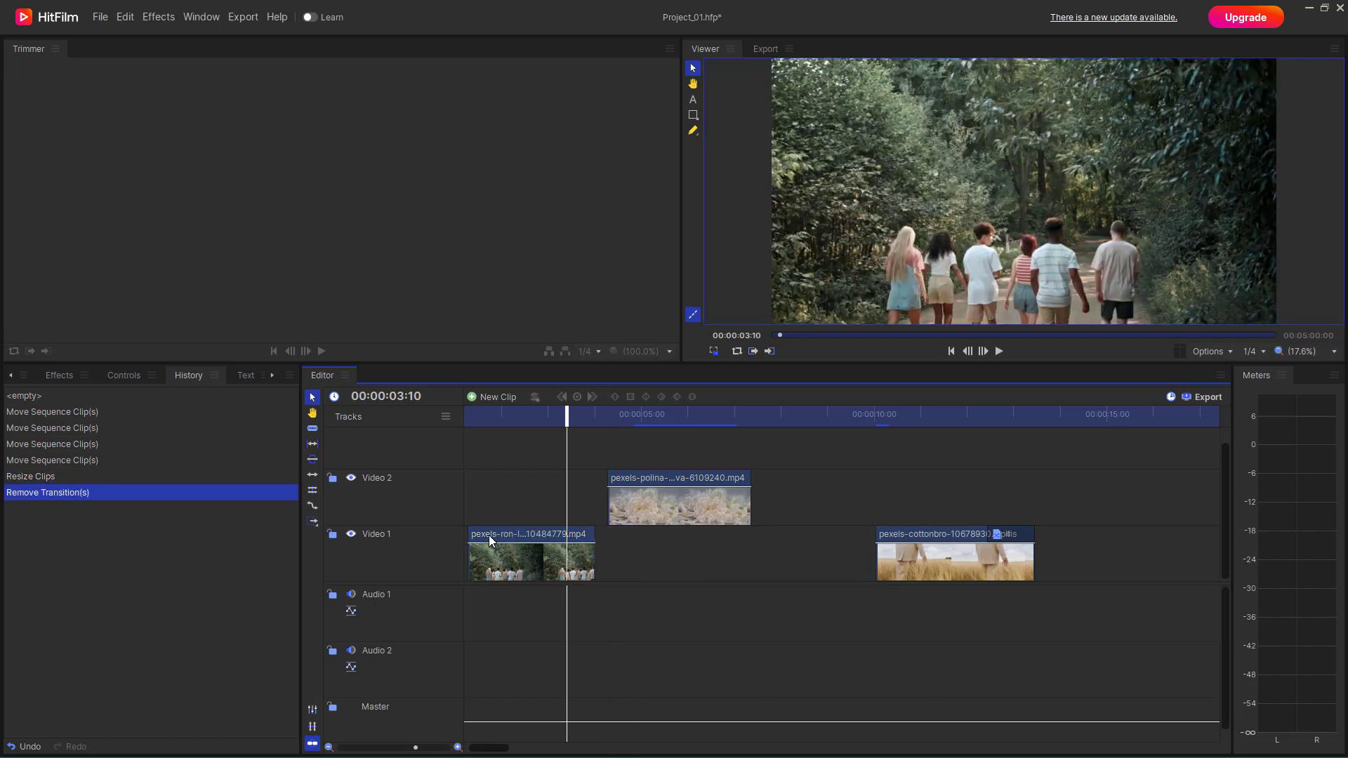
Jump back to an earlier clip move step, then forward to the latest transition removal
left_click(52, 428)
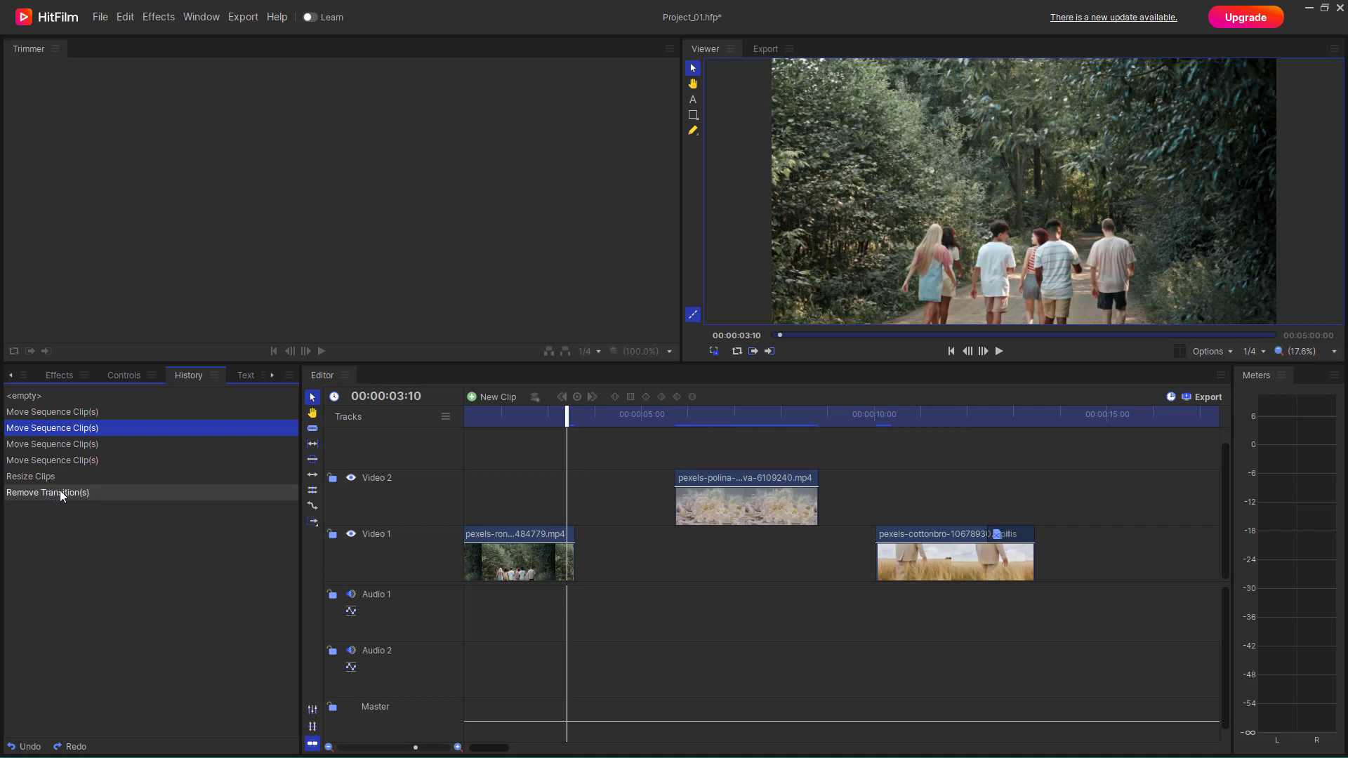
left_click(48, 492)
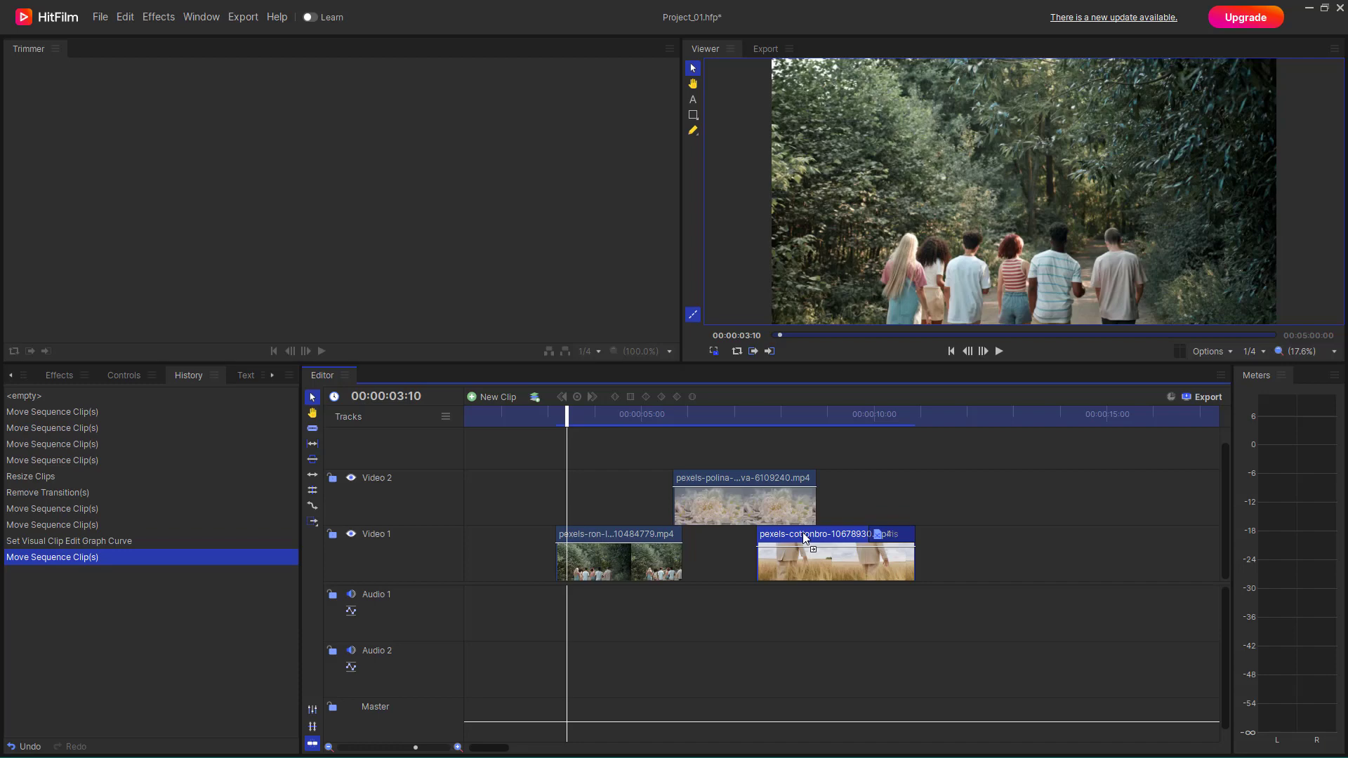
mouse_move(1078, 588)
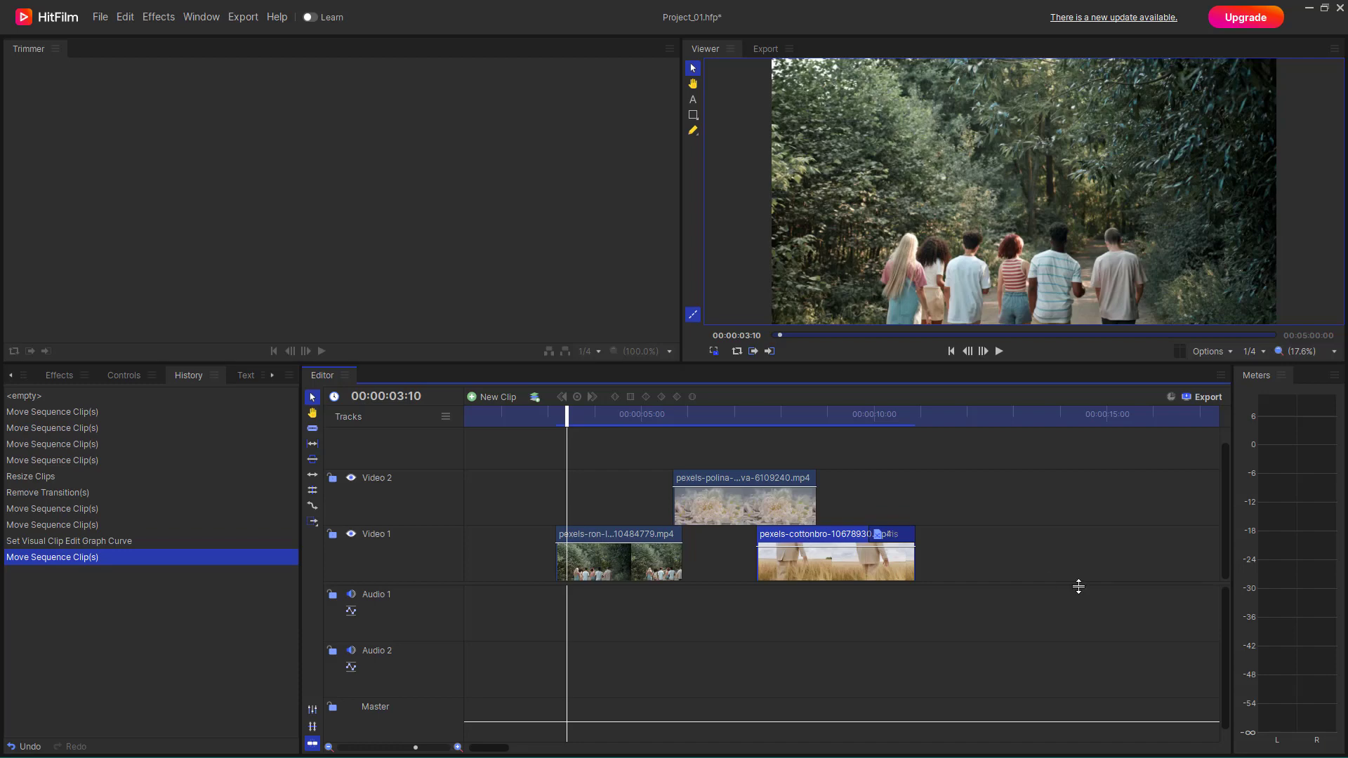